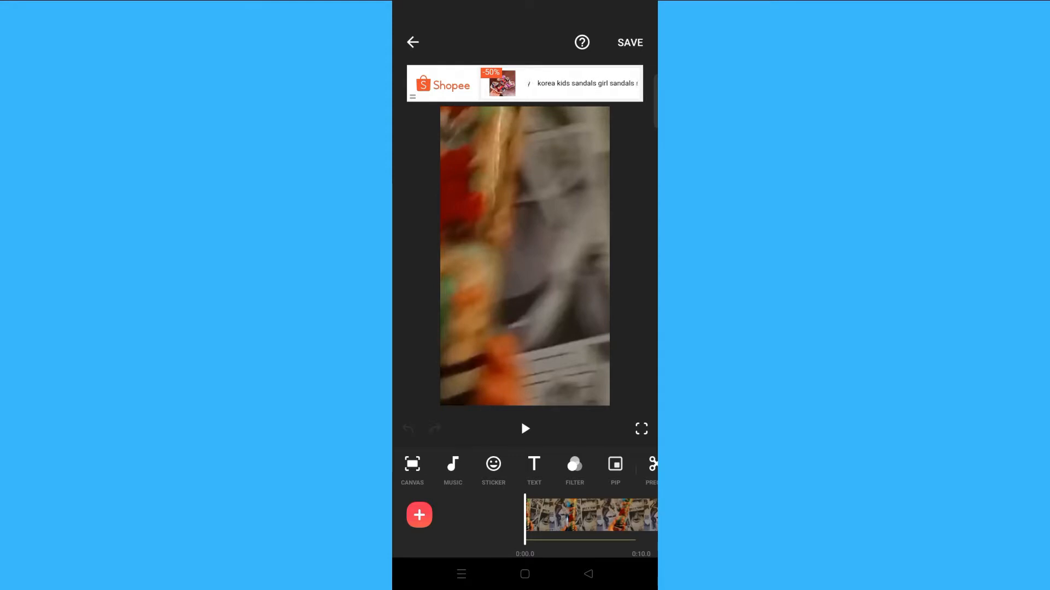
# Add the minions clip from the gallery as a small picture-in-picture over the video
pyautogui.moveTo(526, 518); pyautogui.dragTo(526, 518)
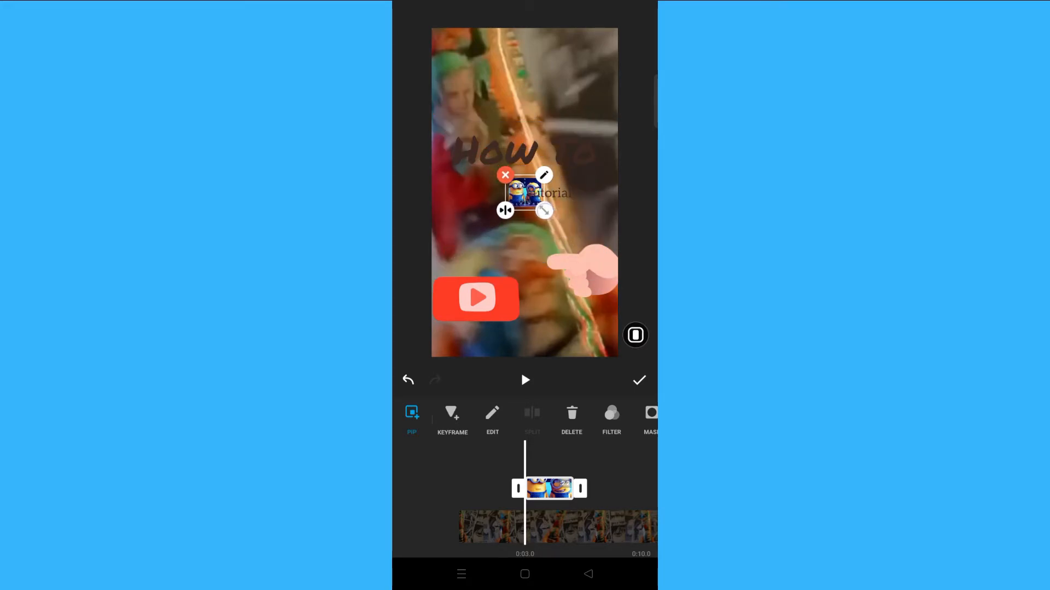
# Scale the minions PIP up over the video centre and bring up its animation choices
pyautogui.moveTo(545, 210); pyautogui.dragTo(596, 258)
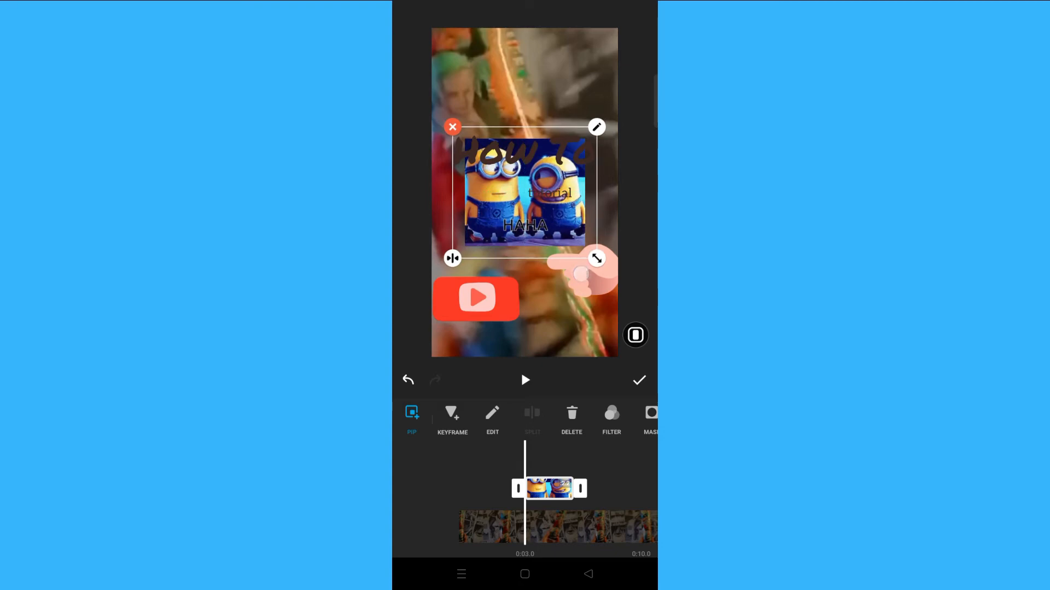
pyautogui.click(525, 380)
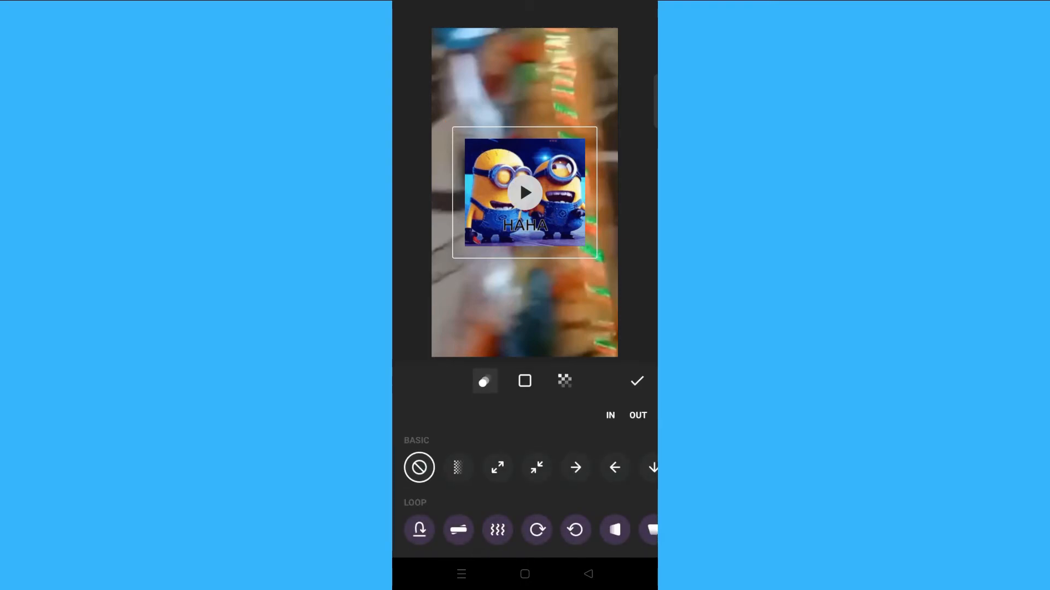
# Give the minions PIP a Basic In fade, then a looping swing effect under Loop
pyautogui.click(484, 380)
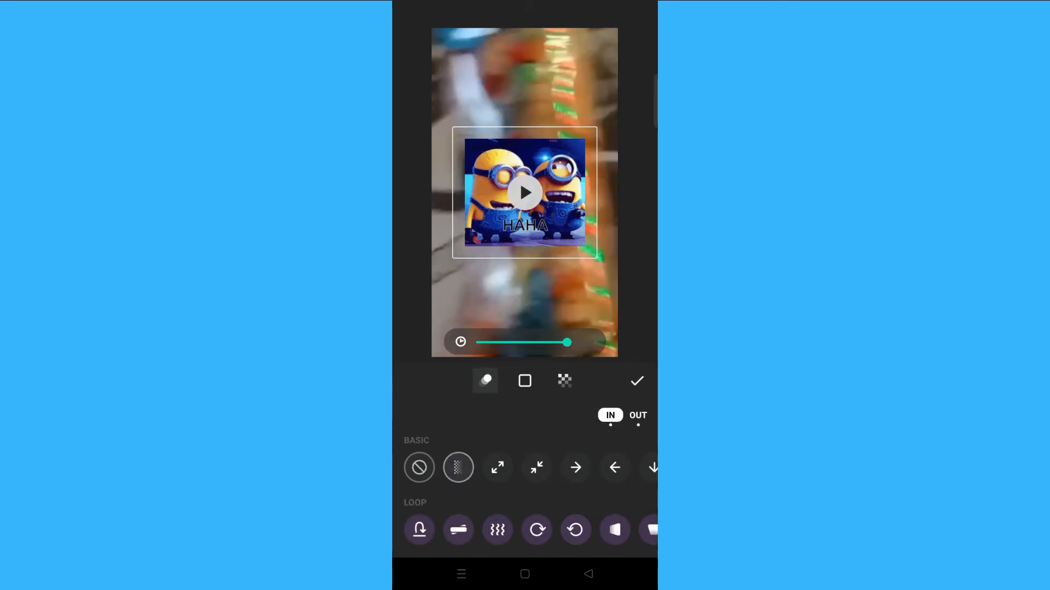
pyautogui.click(520, 466)
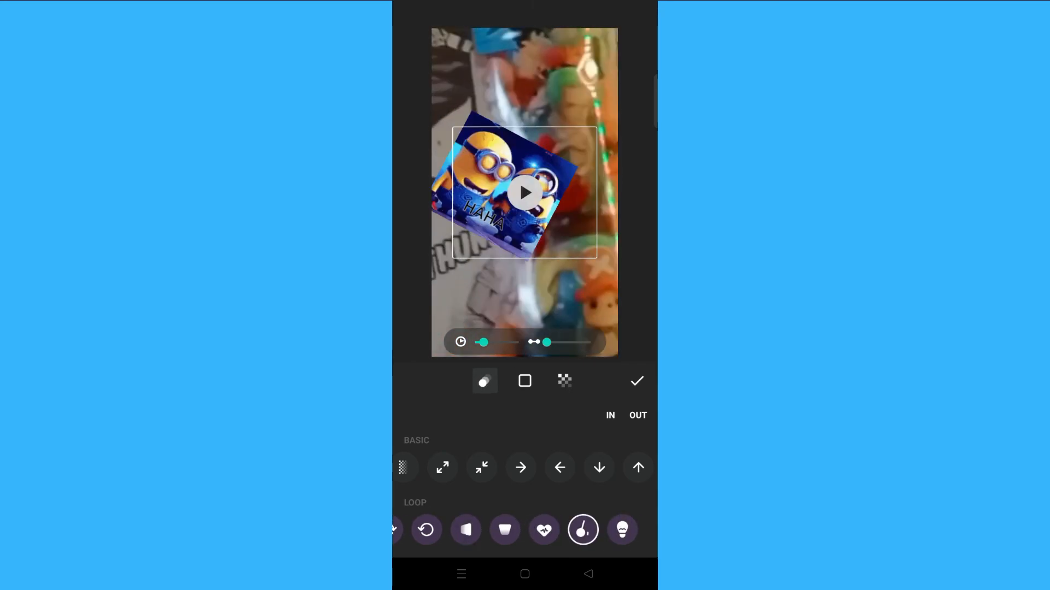
pyautogui.click(485, 380)
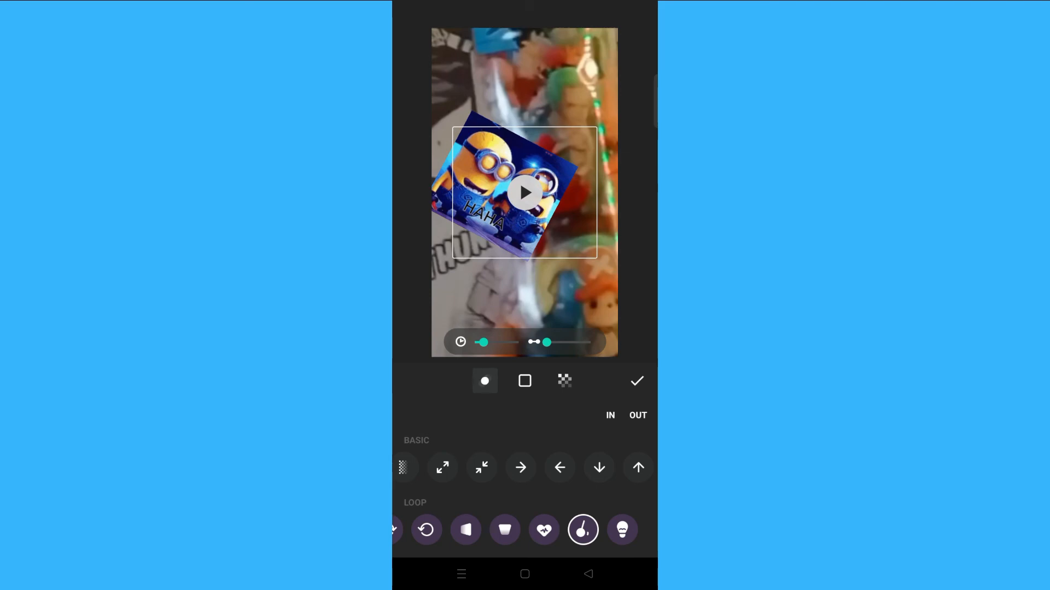
pyautogui.click(484, 381)
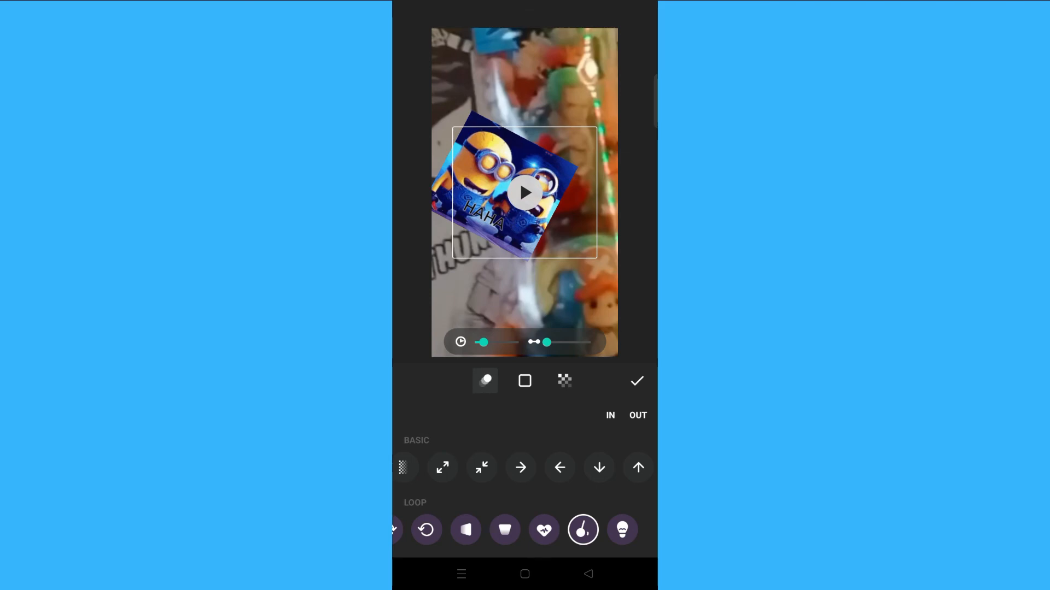